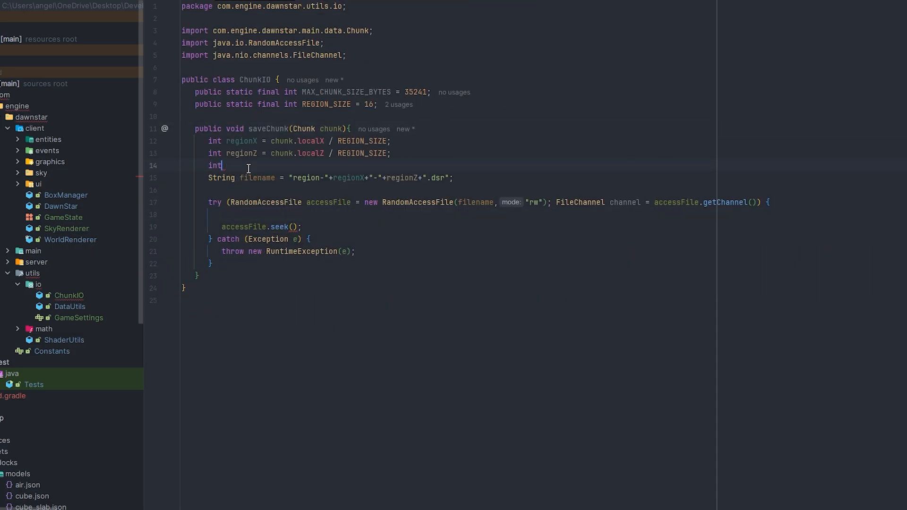
Begin the region-local index formula: chunk.localZ * REGION_SIZE * REGION_SIZE + ...
type("index = (chunk.localZ * REGION_SIZE * REGION_SIZE) +")
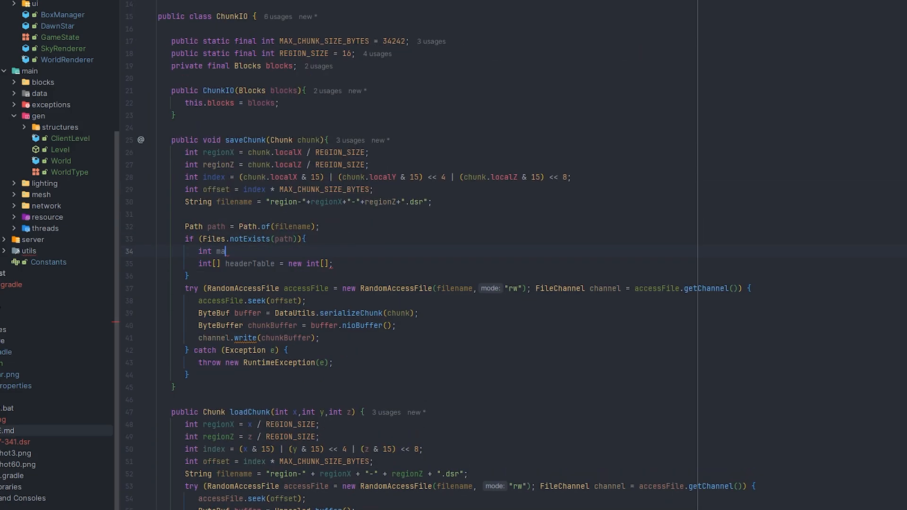
Declare size as REGION_SIZE cubed and fill headerTable[i] from headerBuffer in the header-reading loop.
type("ize = REGION_SIZE * REGION_SIZE * REGION_SIZE;")
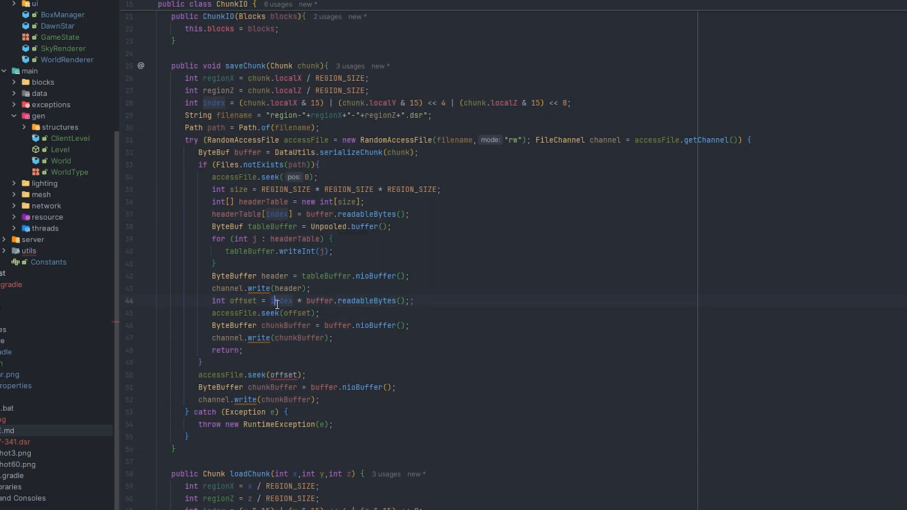
scroll("down", 3)
type("for (int i = 0; i < ; i++) {")
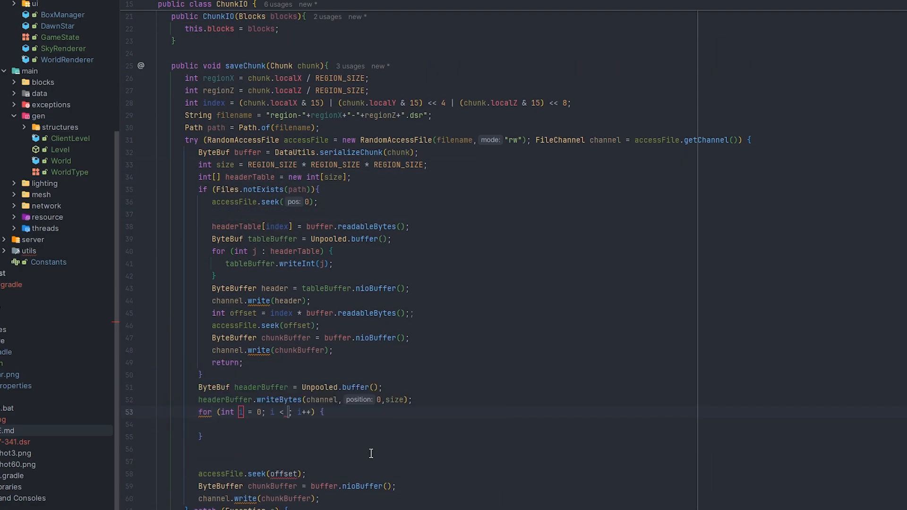
type("headerTable[i] = headerBuffer.")
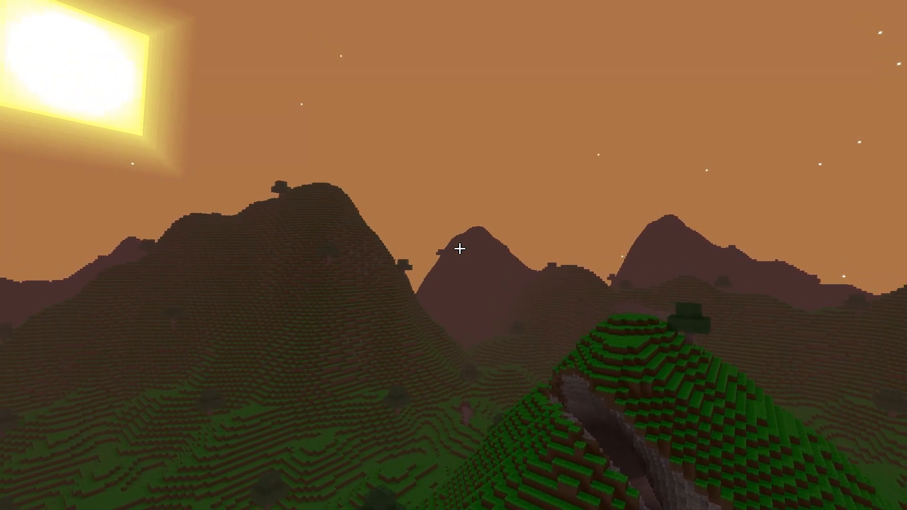
mouse_move(454, 249)
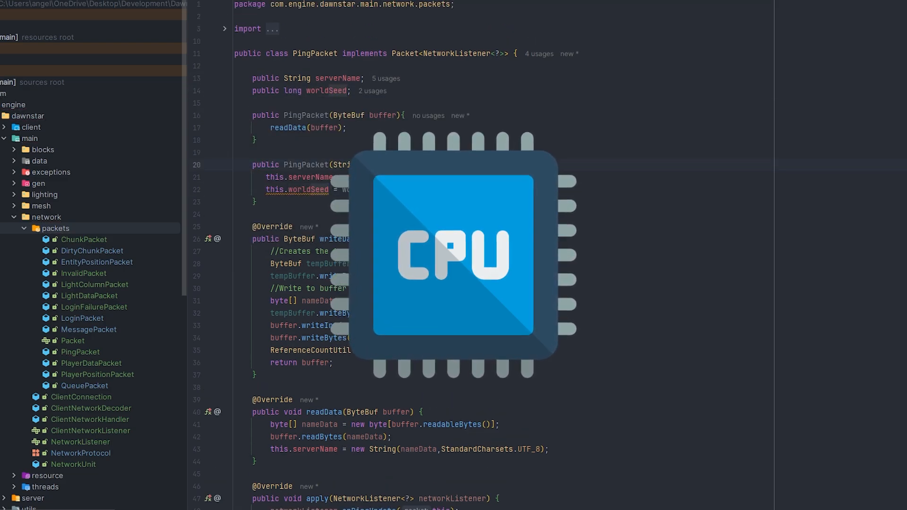
Scroll through PingPacket and DawnStarServer while adding serverName, worldSeed and getServerName.
scroll("down", 3)
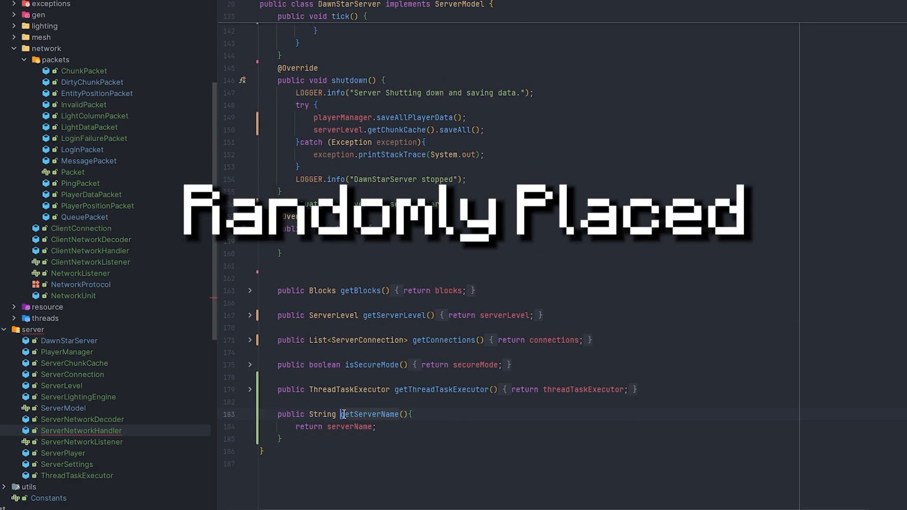
scroll("up", 3)
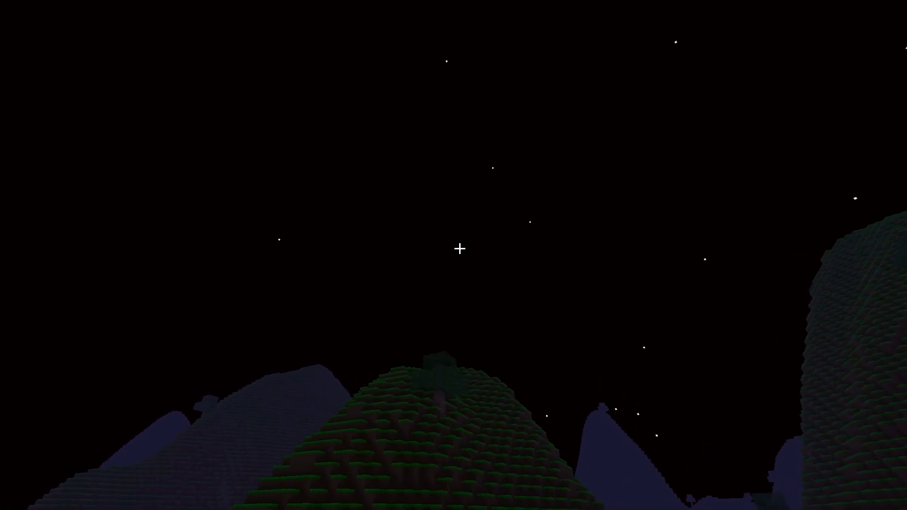
mouse_move(454, 255)
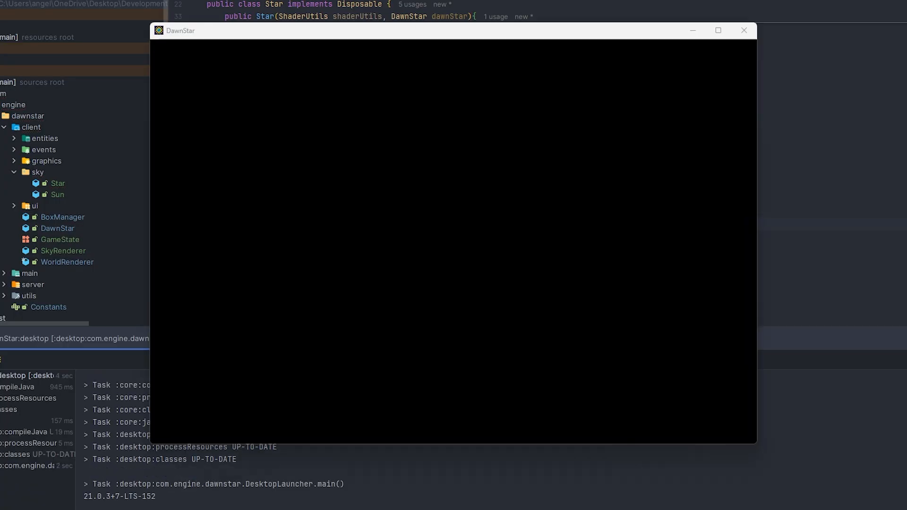
Focus the DawnStar game window after relaunching DesktopLauncher.
left_click(744, 30)
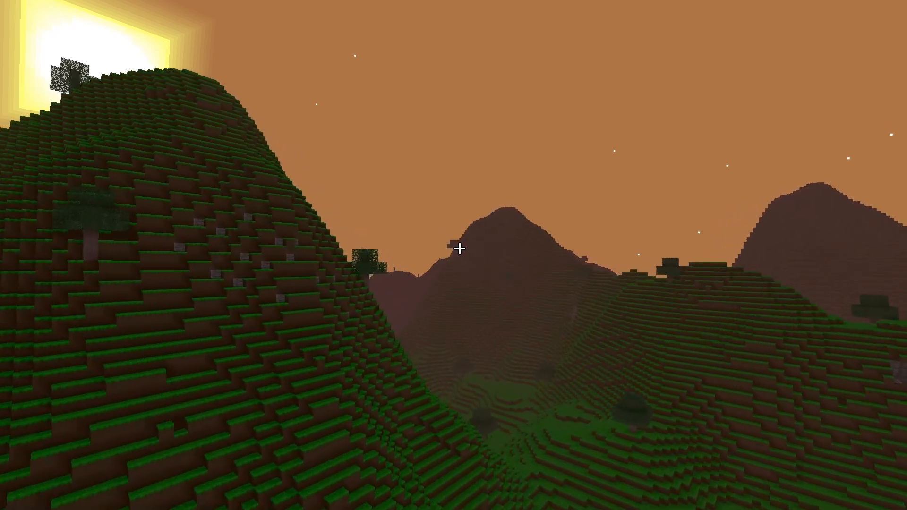
mouse_move(453, 250)
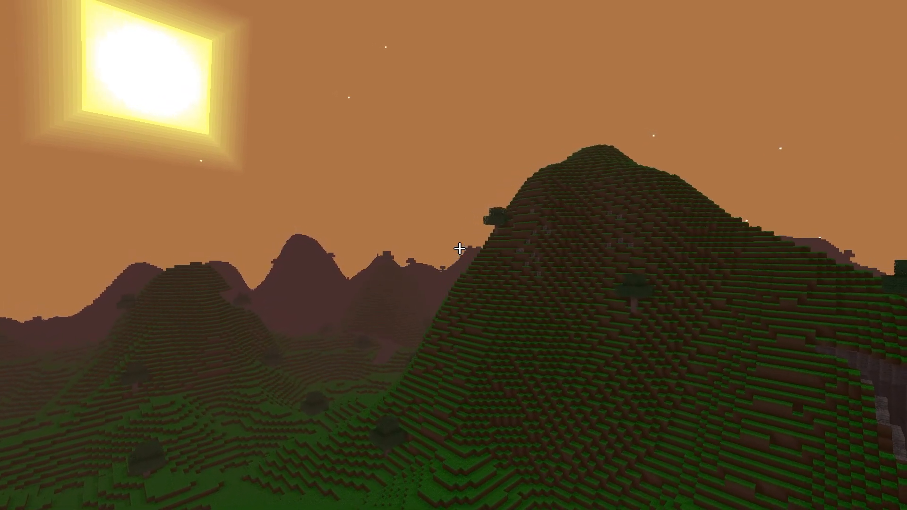
mouse_move(459, 249)
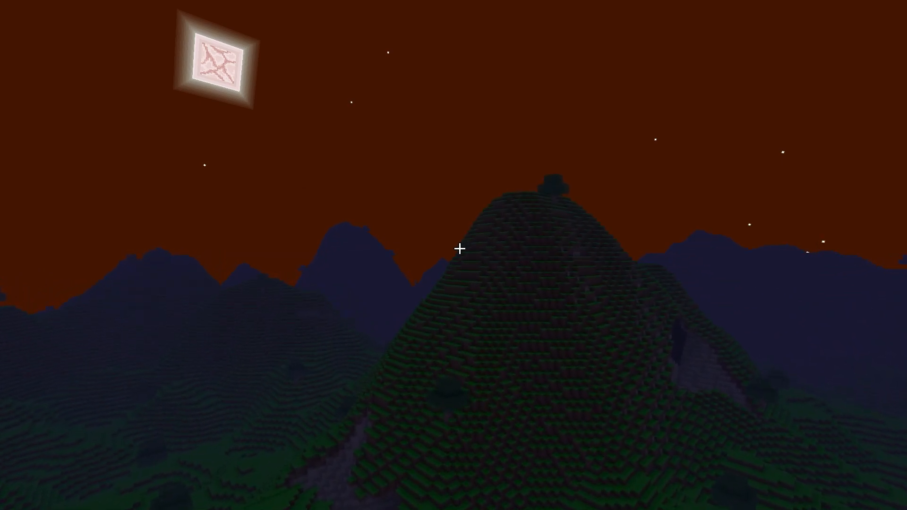
mouse_move(454, 249)
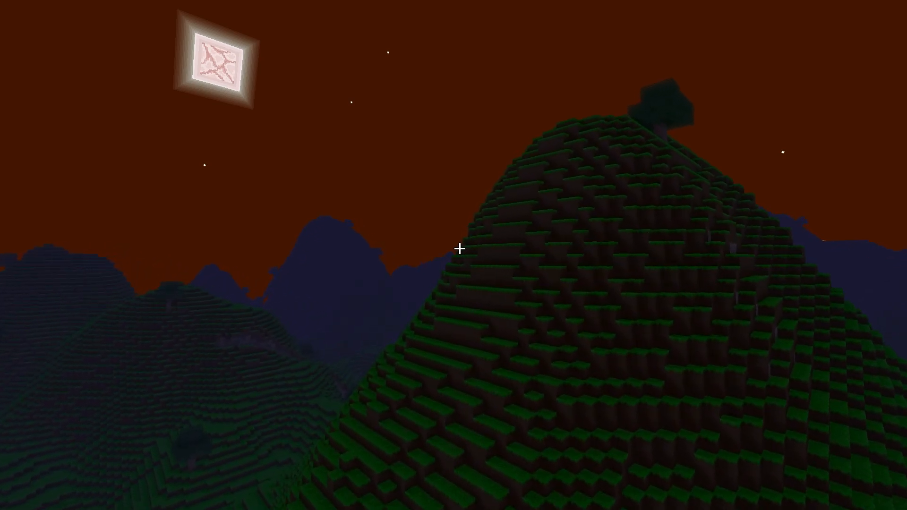
mouse_move(453, 249)
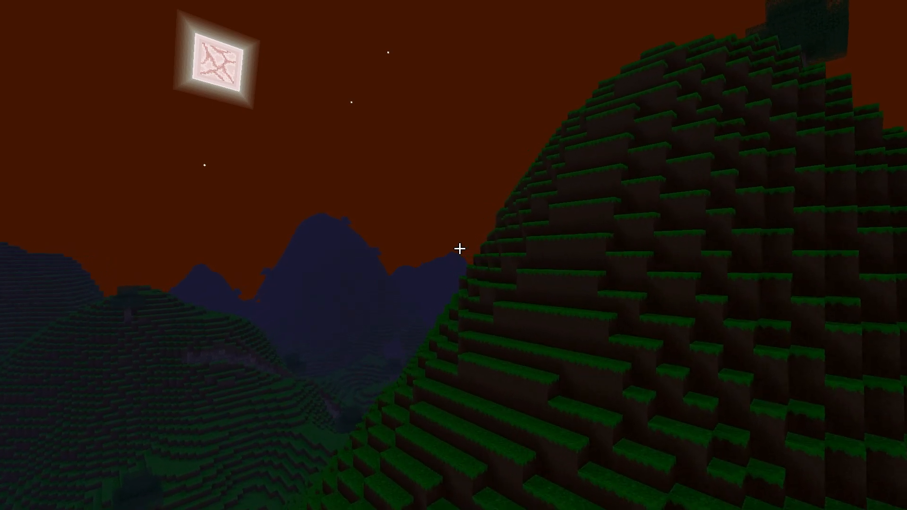